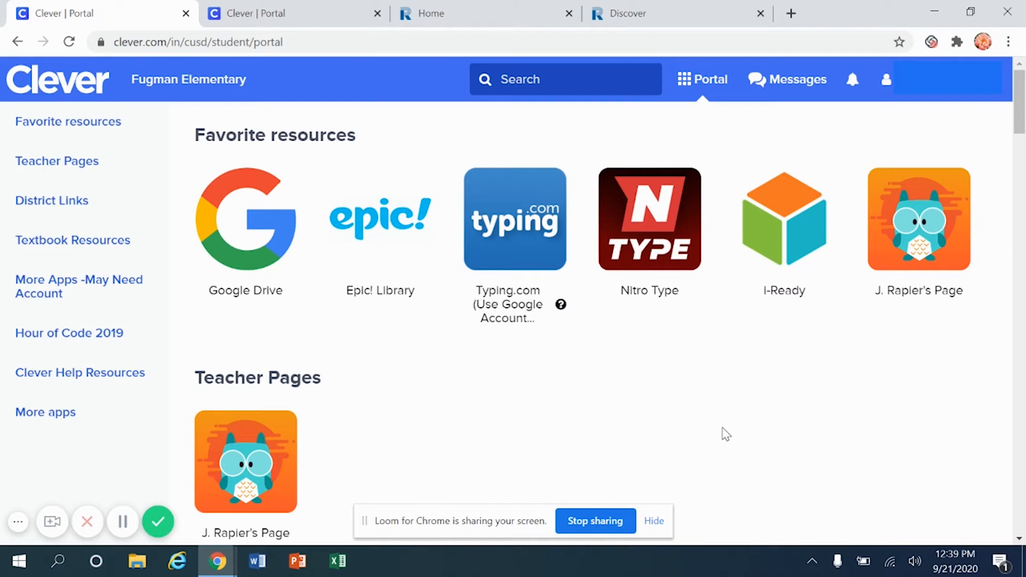
Launch Renaissance Learning from the Favorite resources on the Clever student portal.
{"action": "scroll", "scroll_direction": "down", "scroll_amount": 3}
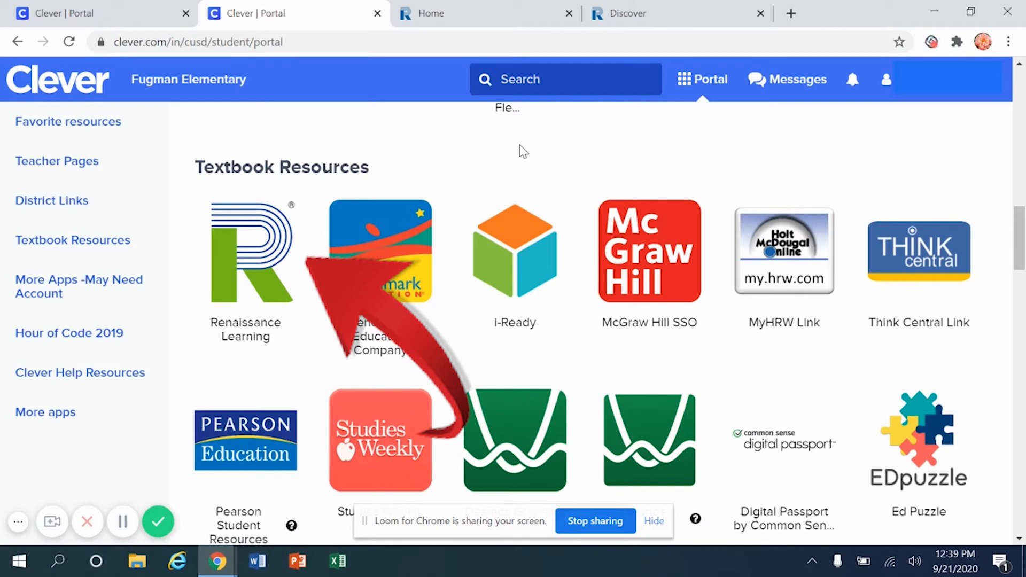
{"action": "mouse_move", "coordinate": [288, 223]}
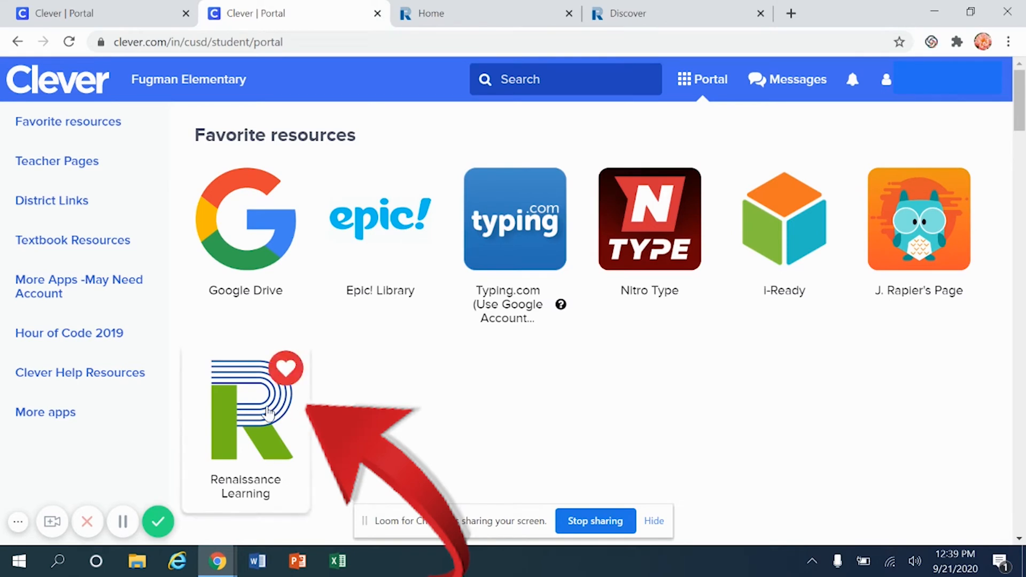
{"action": "left_click", "coordinate": [286, 367]}
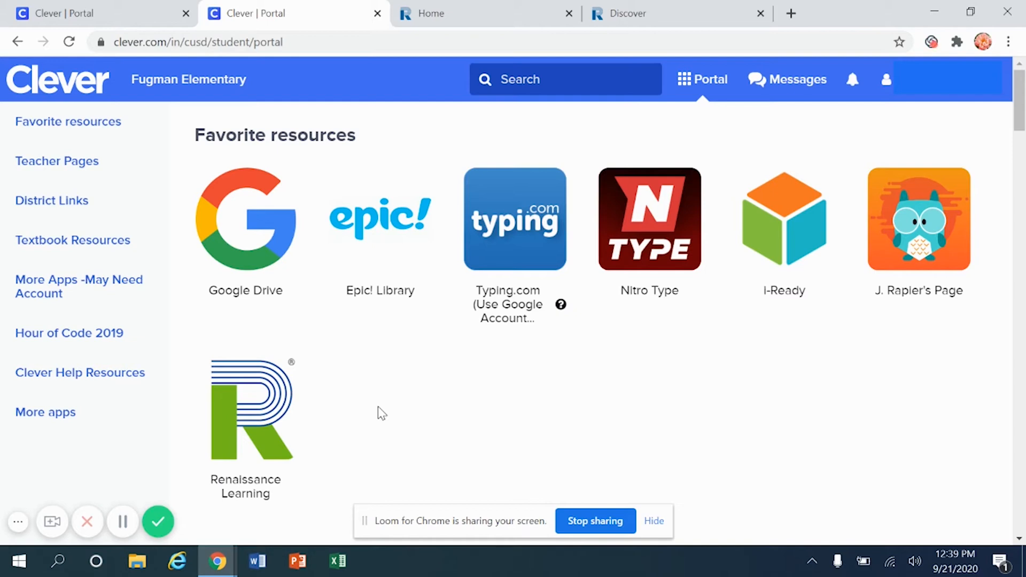
{"action": "mouse_move", "coordinate": [299, 427]}
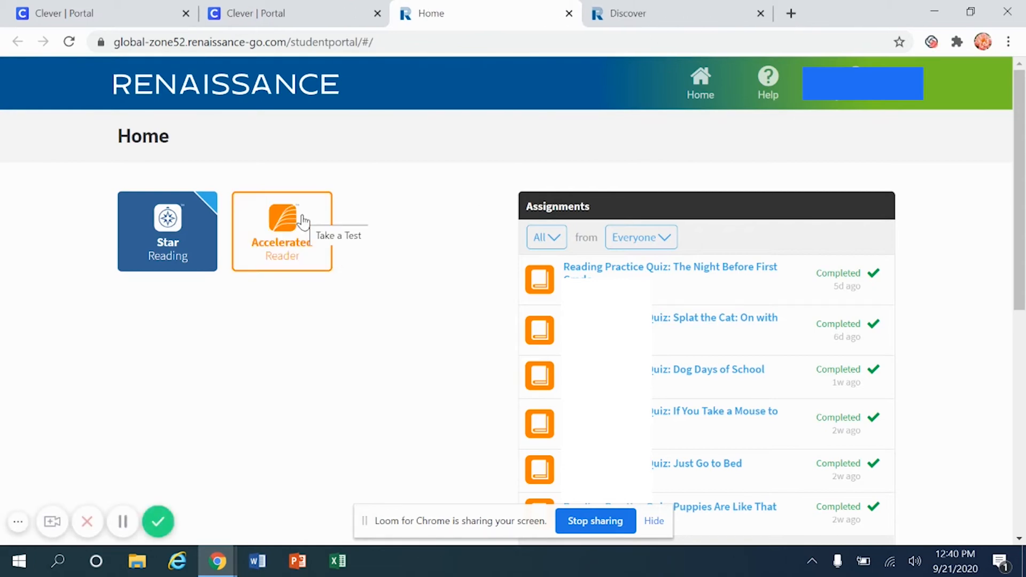
Enter Accelerated Reader from the Renaissance Home page tile.
{"action": "left_click", "coordinate": [281, 231]}
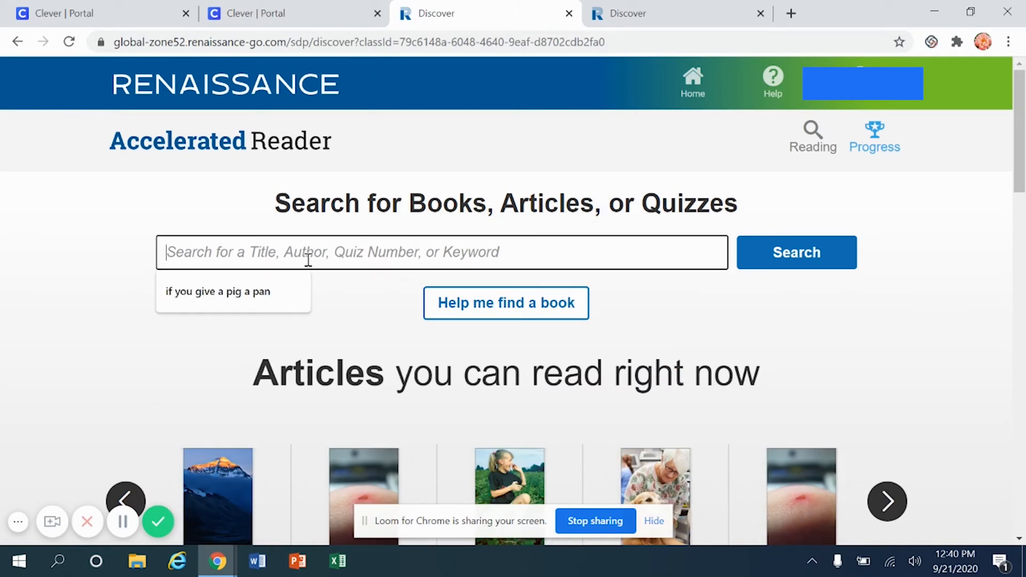
Search 'if you give a pig a pancake' via the suggested title and view the two matching books.
{"action": "type", "text": "if you g"}
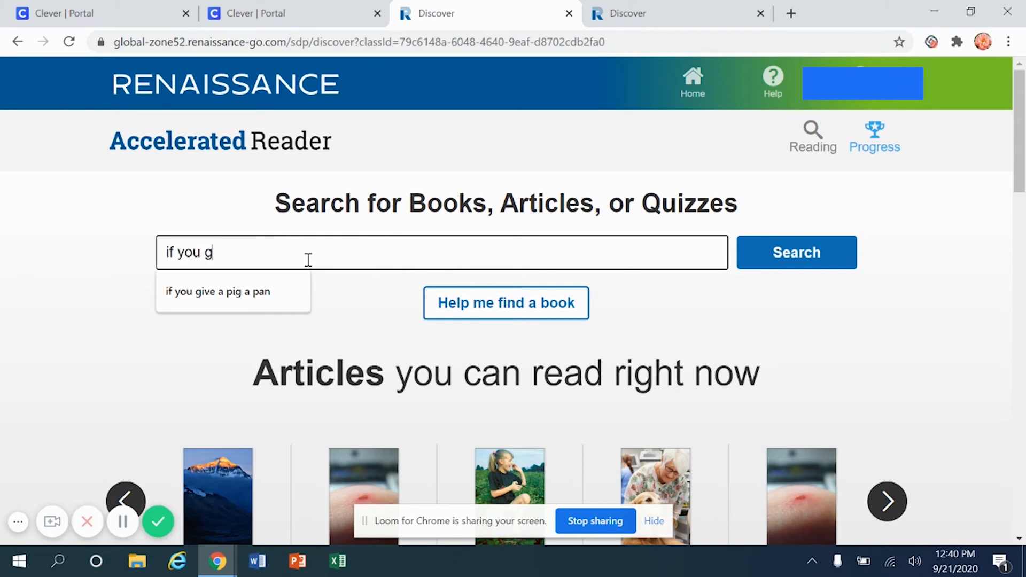
{"action": "type", "text": "ive a pig"}
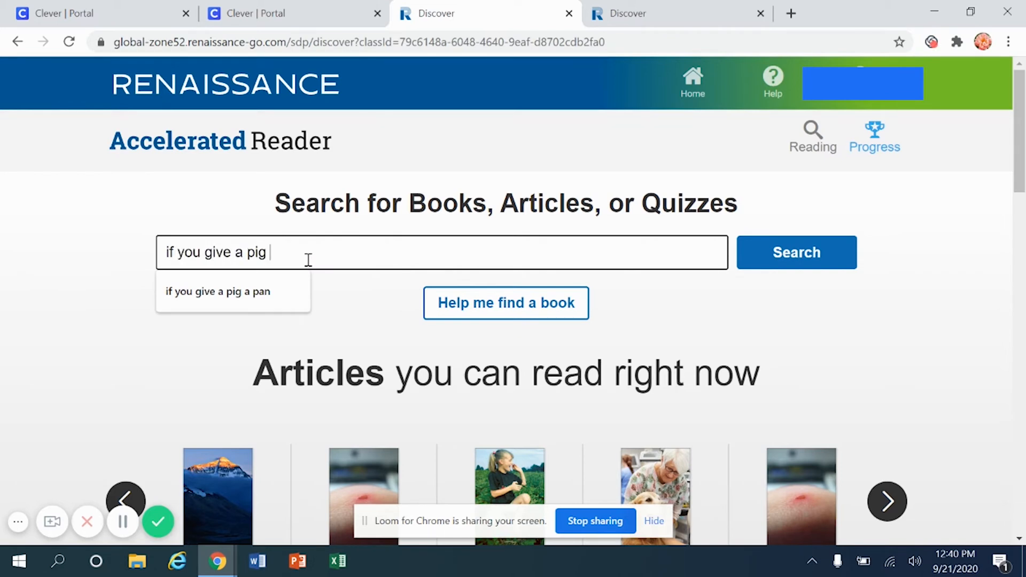
{"action": "left_click", "coordinate": [217, 291]}
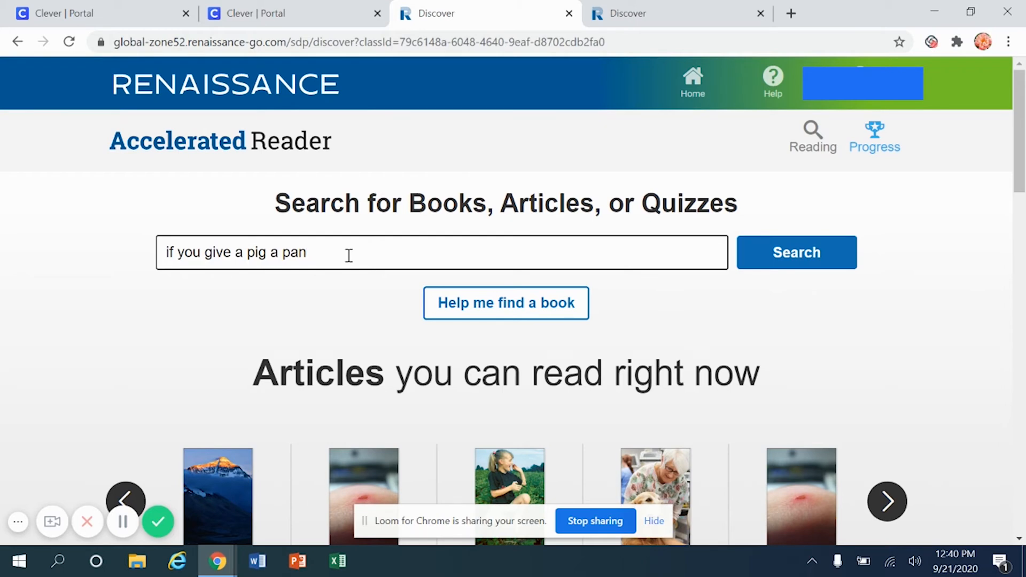
{"action": "left_click", "coordinate": [795, 253]}
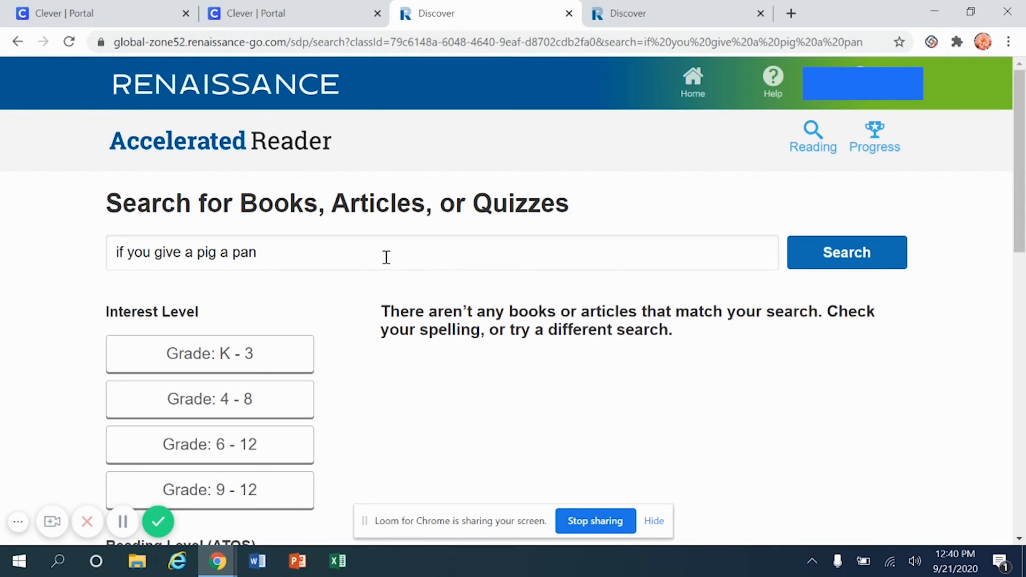
{"action": "type", "text": "cake"}
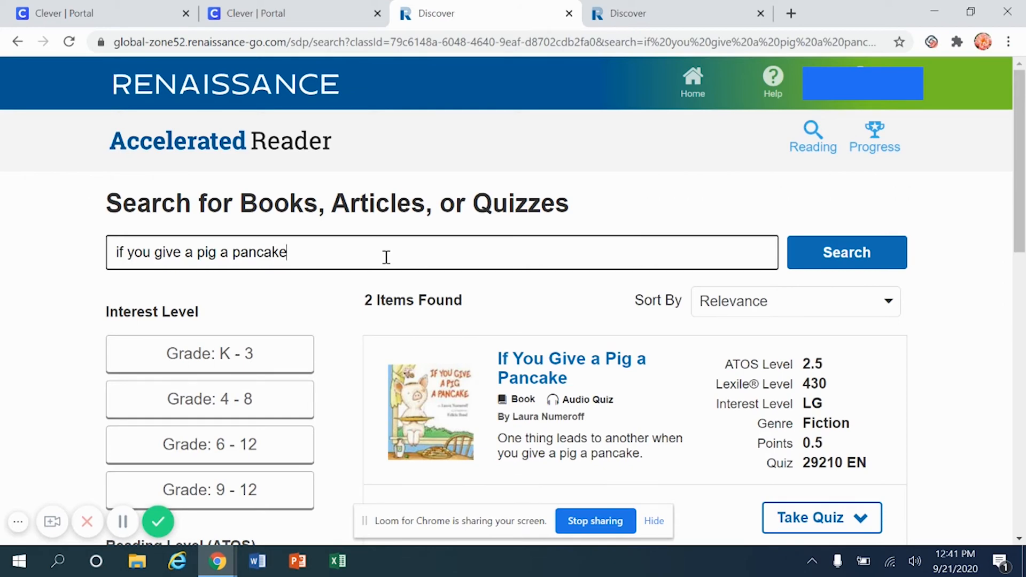
{"action": "scroll", "scroll_direction": "down", "scroll_amount": 3}
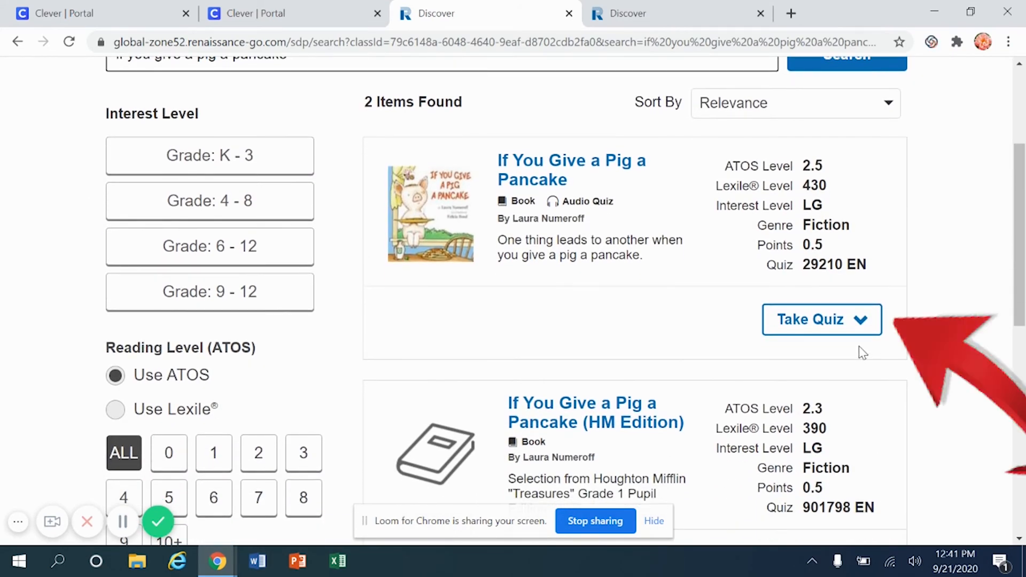
{"action": "mouse_move", "coordinate": [864, 327]}
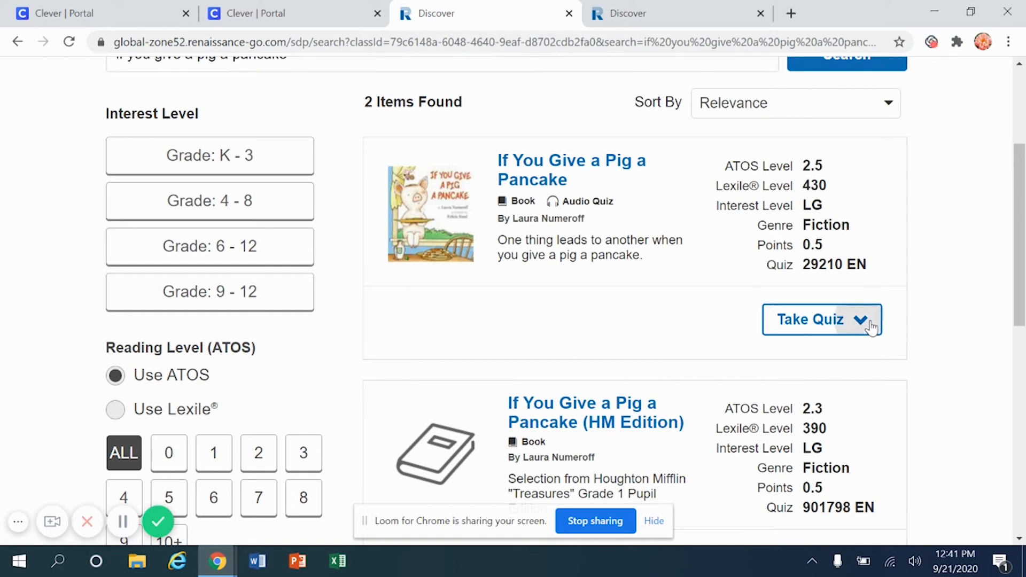
Take the quiz on the first pancake-book result and start its Reading Practice quiz.
{"action": "left_click", "coordinate": [822, 319]}
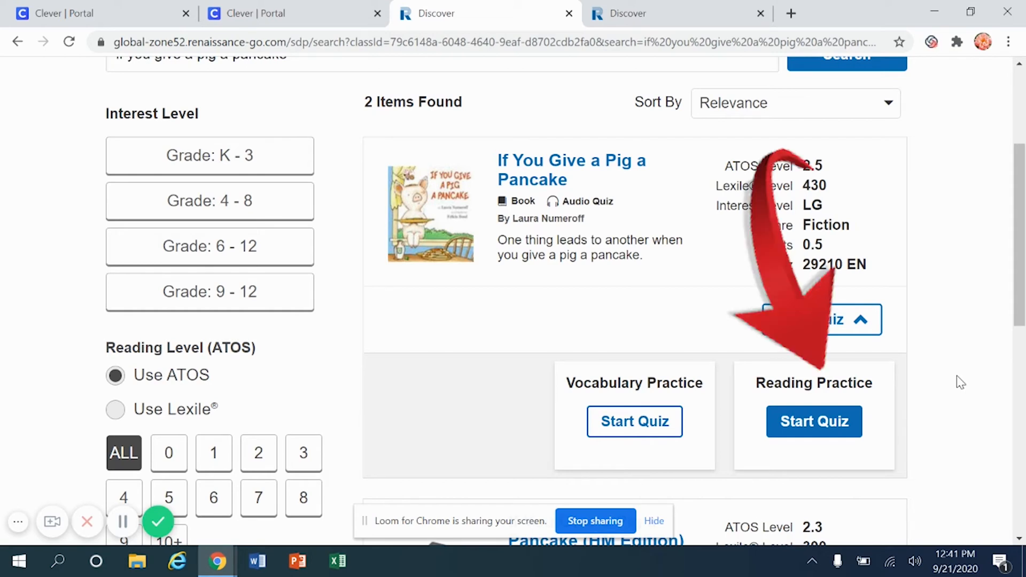
{"action": "mouse_move", "coordinate": [804, 385]}
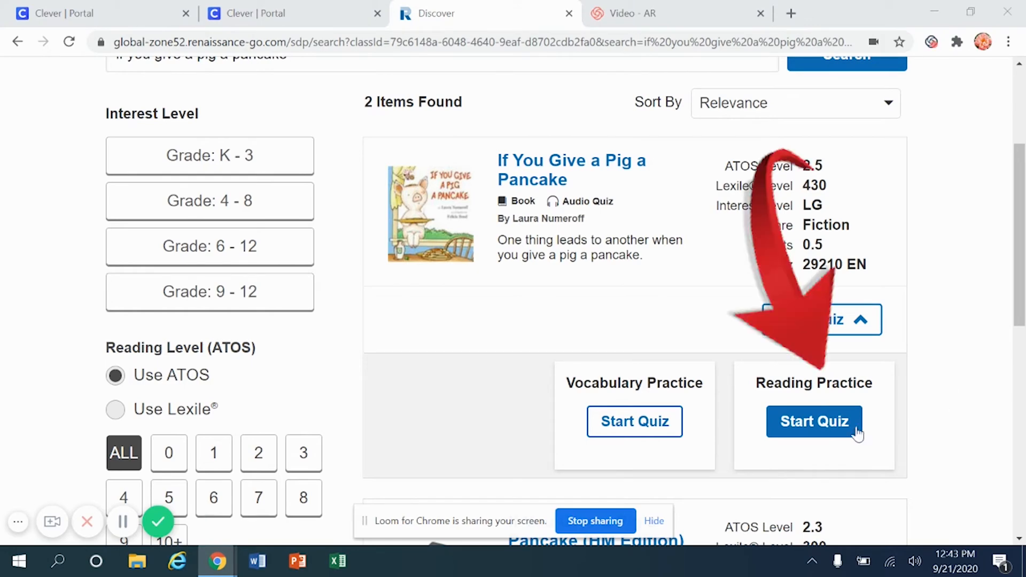
{"action": "left_click", "coordinate": [815, 421]}
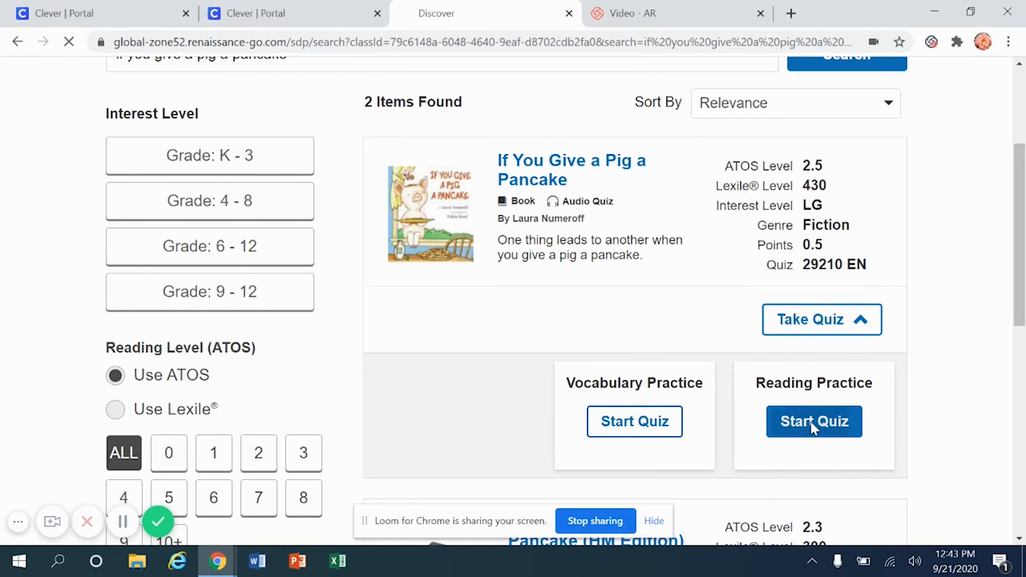
{"action": "left_click", "coordinate": [813, 421]}
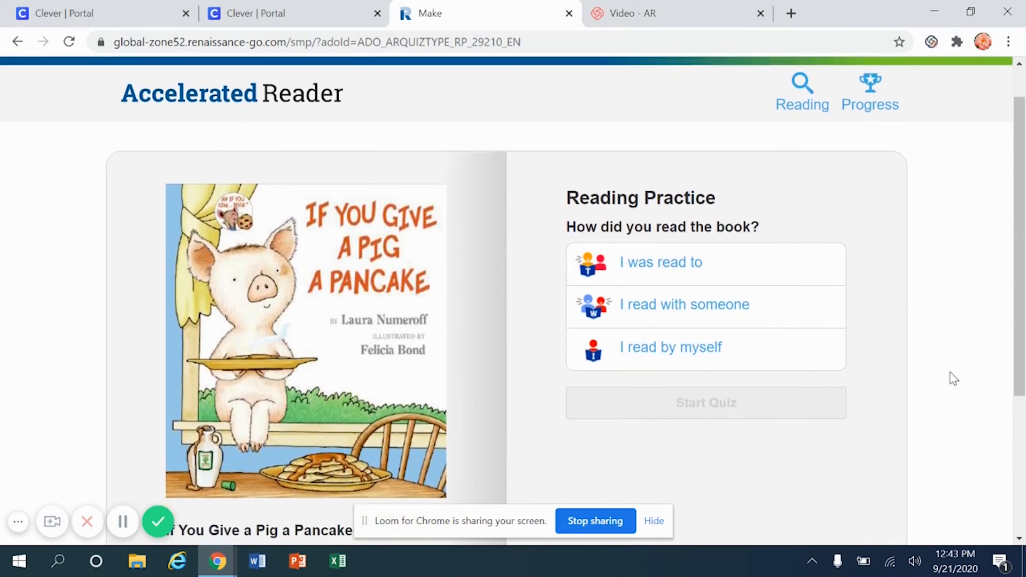
Keep 'I read by myself' with Recorded Voice On and begin question 1 of 5.
{"action": "scroll", "scroll_direction": "down", "scroll_amount": 3}
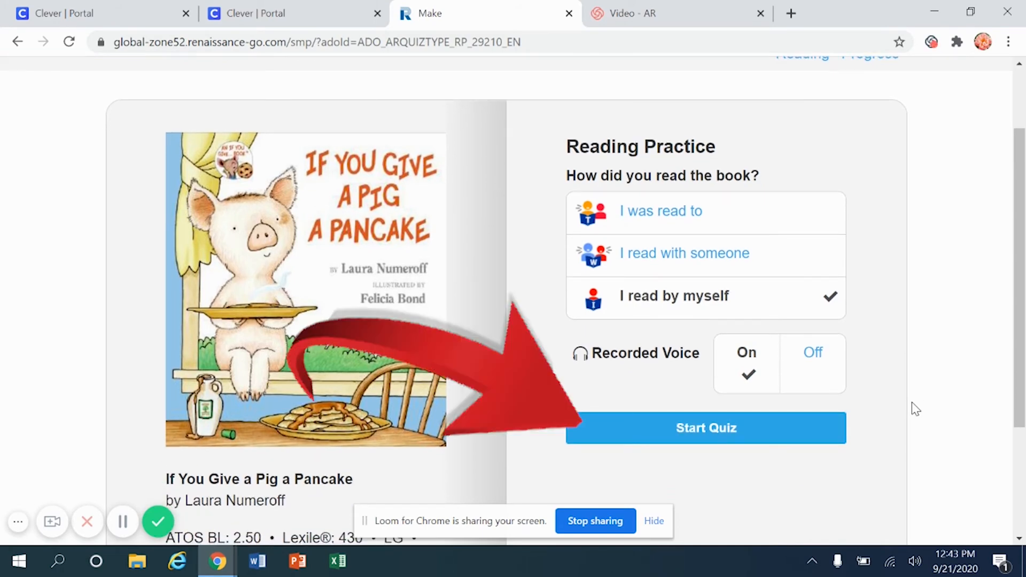
{"action": "left_click", "coordinate": [706, 428]}
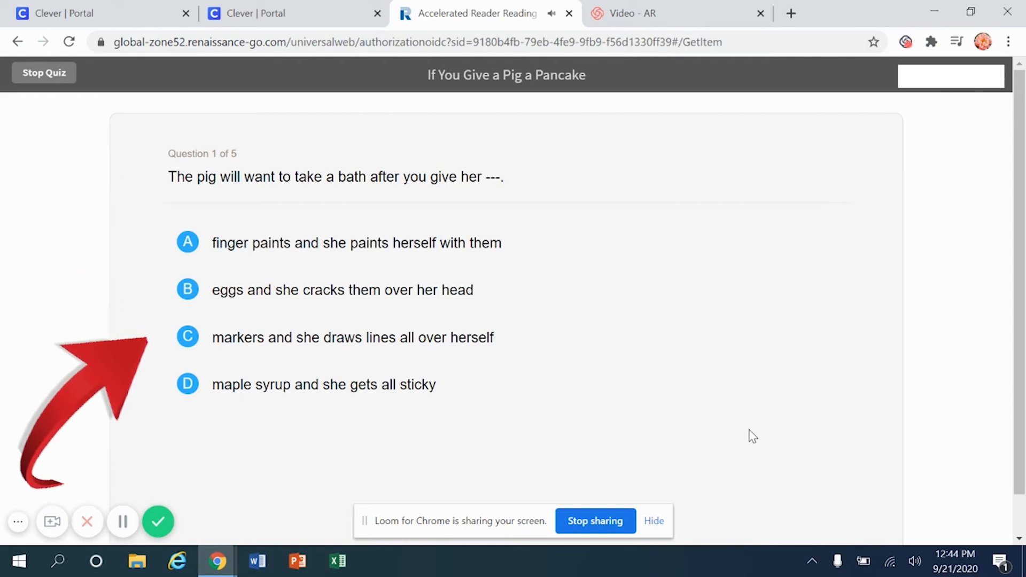
Answer question 1 with B, 'eggs and she cracks them over her head', and continue.
{"action": "left_click", "coordinate": [186, 290]}
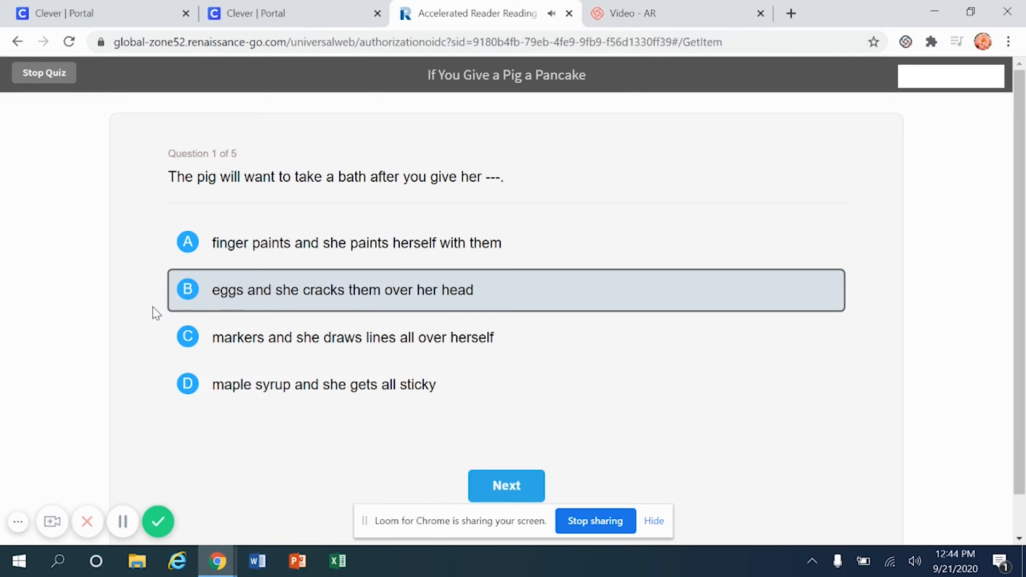
{"action": "left_click", "coordinate": [506, 485]}
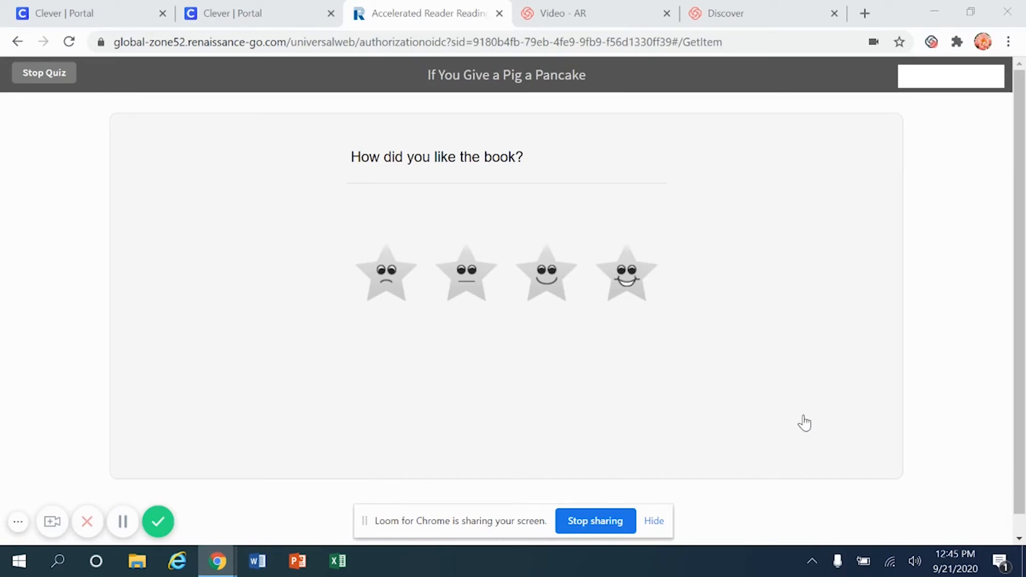
{"action": "mouse_move", "coordinate": [788, 320]}
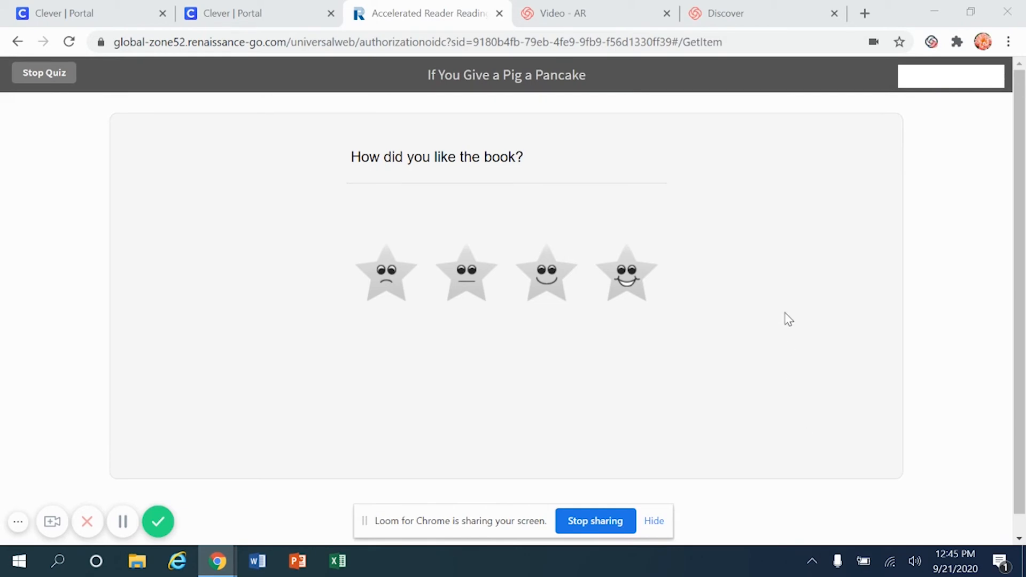
{"action": "mouse_move", "coordinate": [558, 373]}
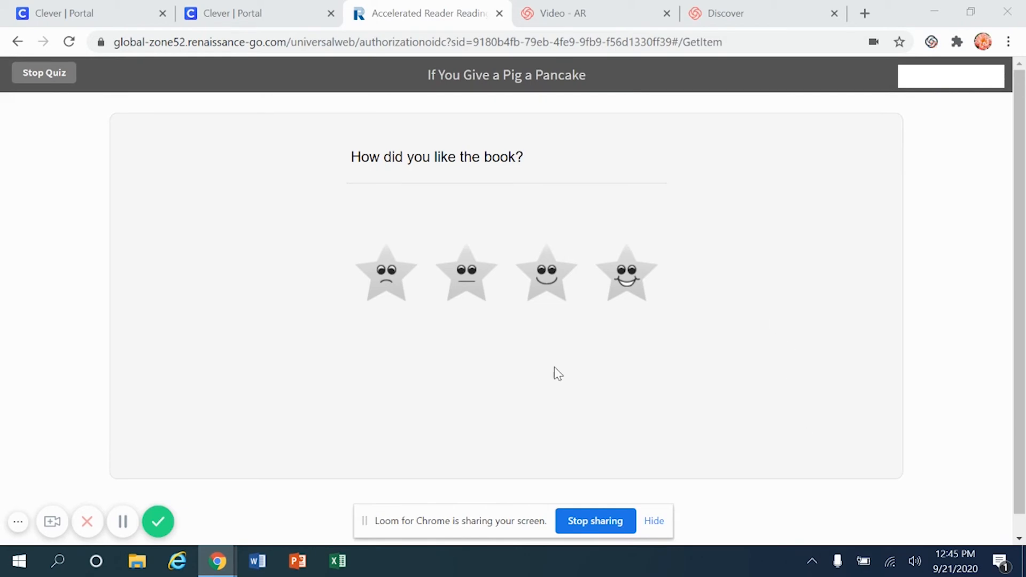
{"action": "mouse_move", "coordinate": [389, 309]}
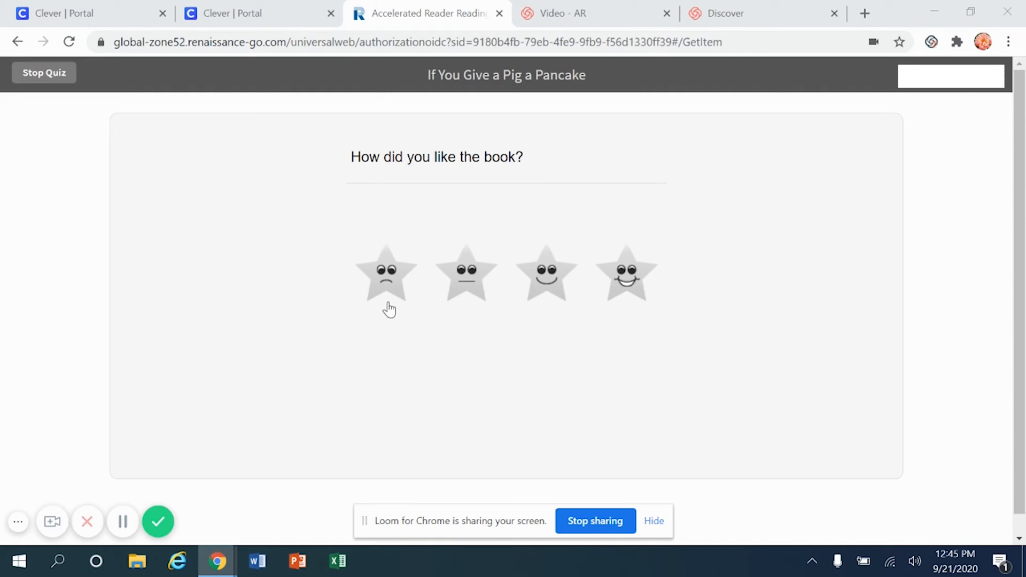
{"action": "mouse_move", "coordinate": [548, 317]}
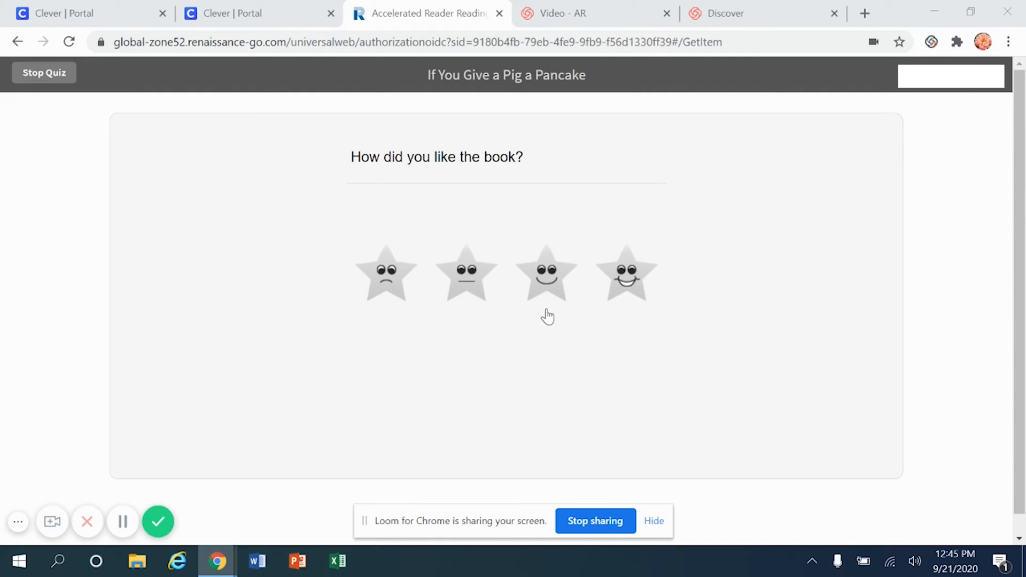
Rate the book One of the Best (after trying Not Good) and continue to the results.
{"action": "left_click", "coordinate": [625, 271]}
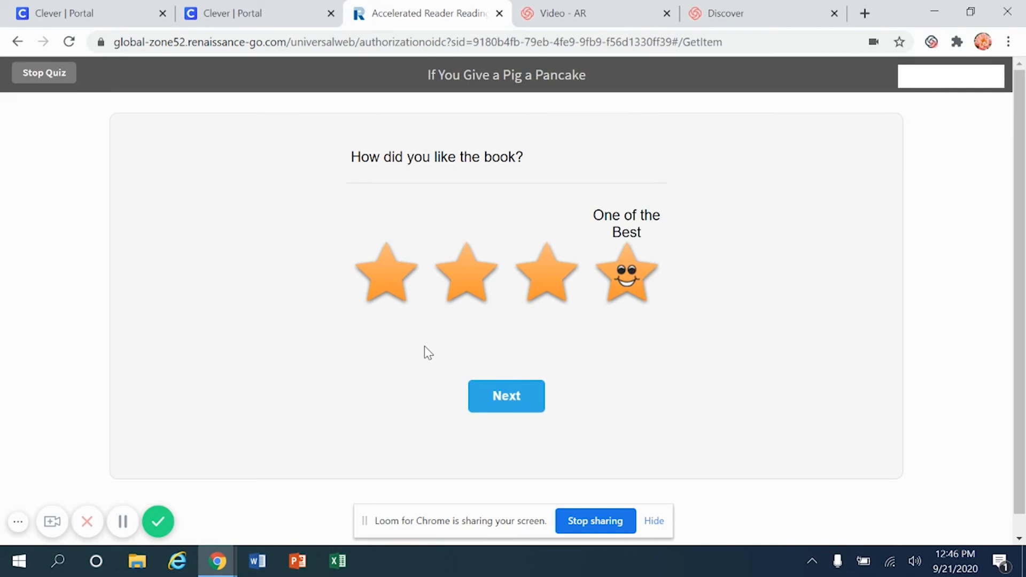
{"action": "left_click", "coordinate": [386, 270]}
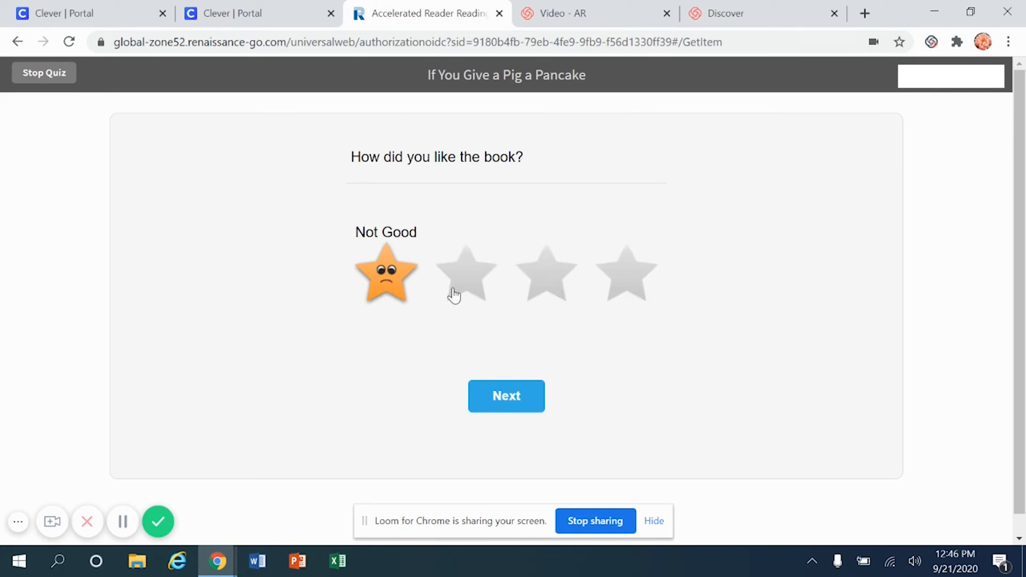
{"action": "left_click", "coordinate": [546, 271]}
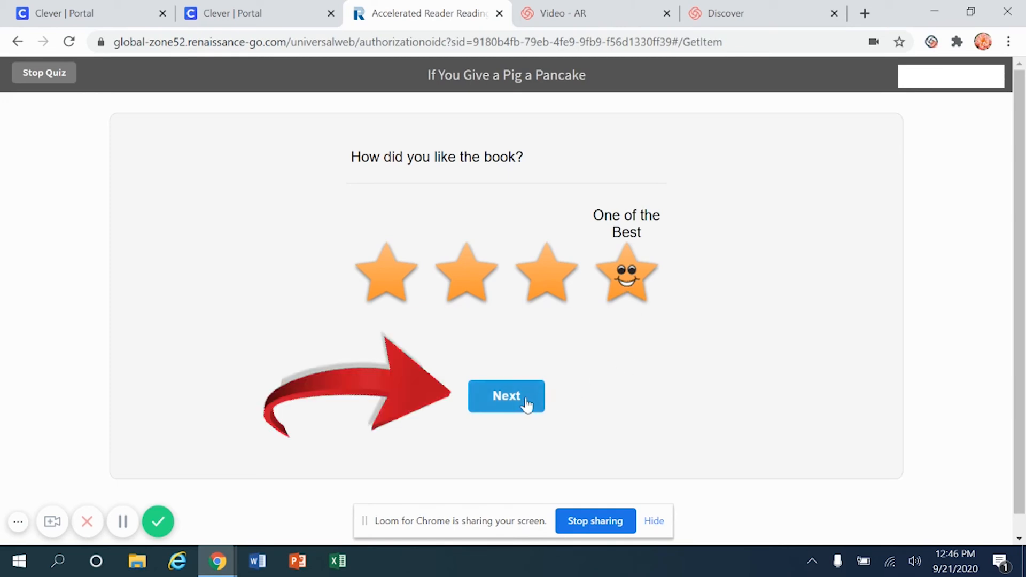
{"action": "left_click", "coordinate": [505, 396]}
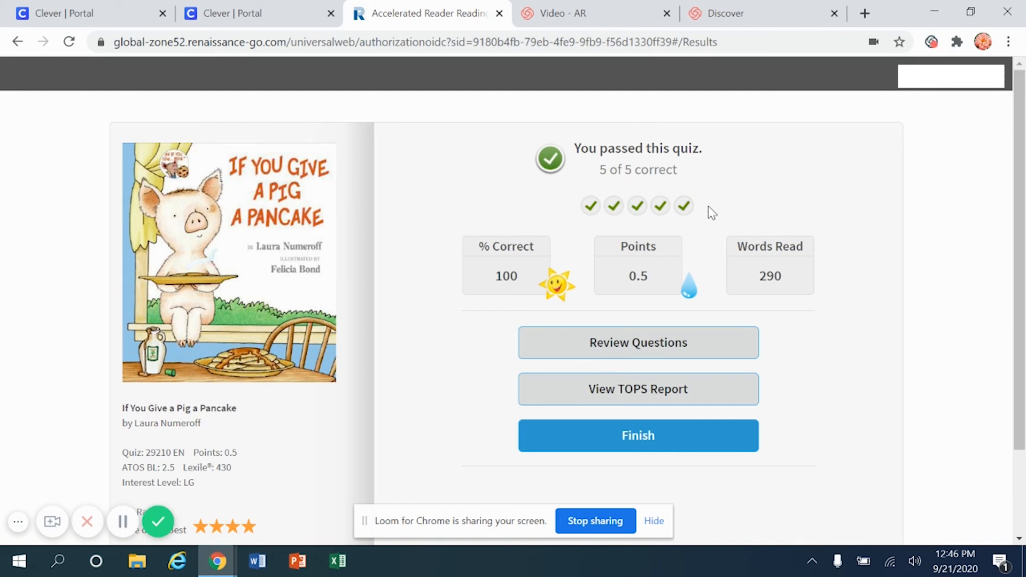
{"action": "mouse_move", "coordinate": [694, 261]}
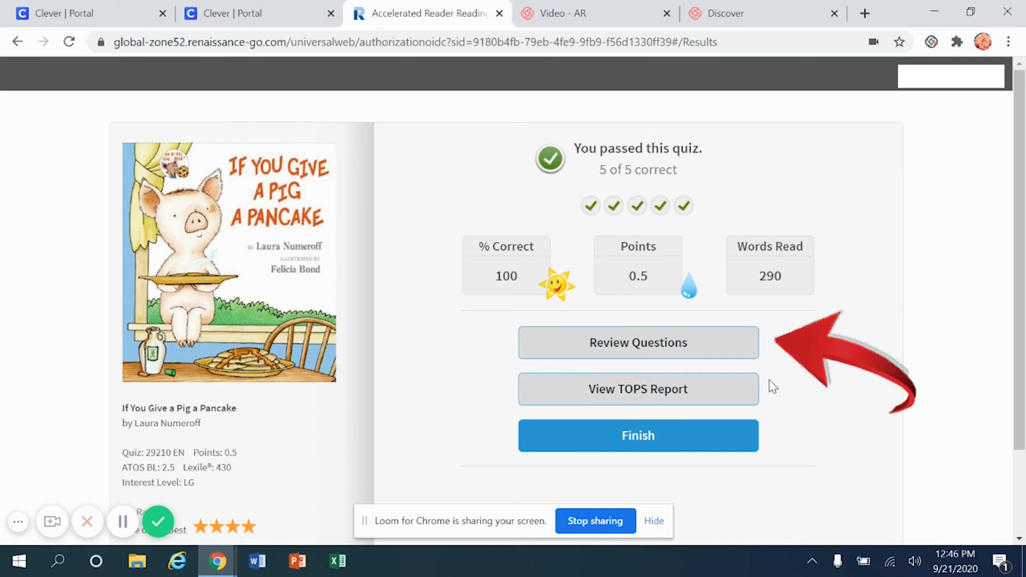
{"action": "mouse_move", "coordinate": [771, 439]}
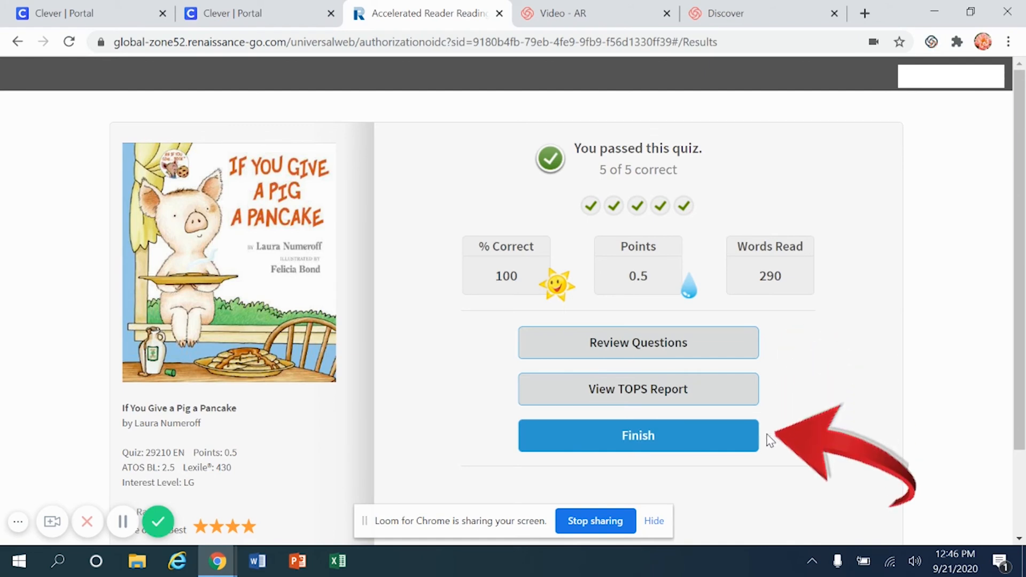
{"action": "mouse_move", "coordinate": [774, 348]}
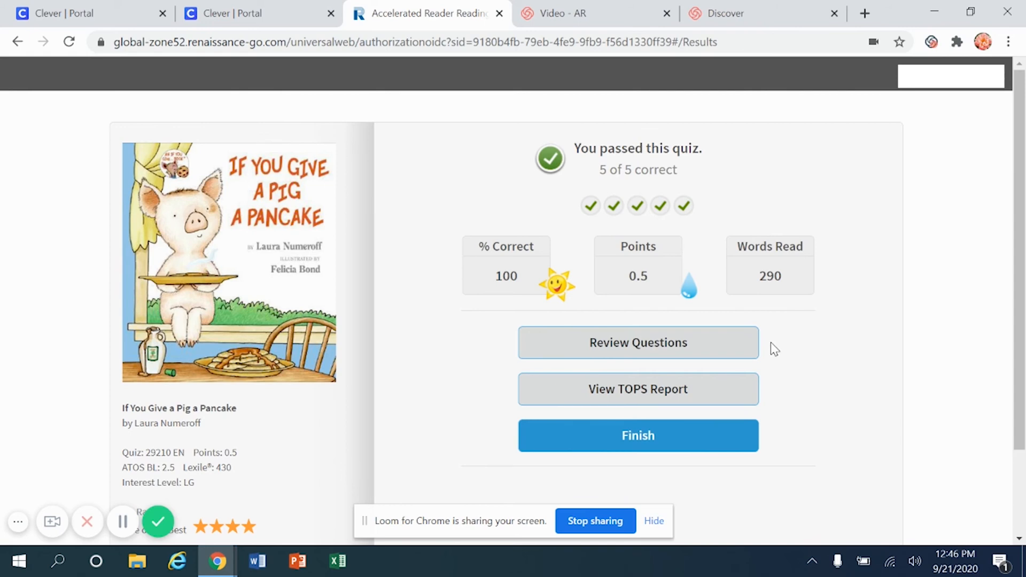
{"action": "mouse_move", "coordinate": [773, 399]}
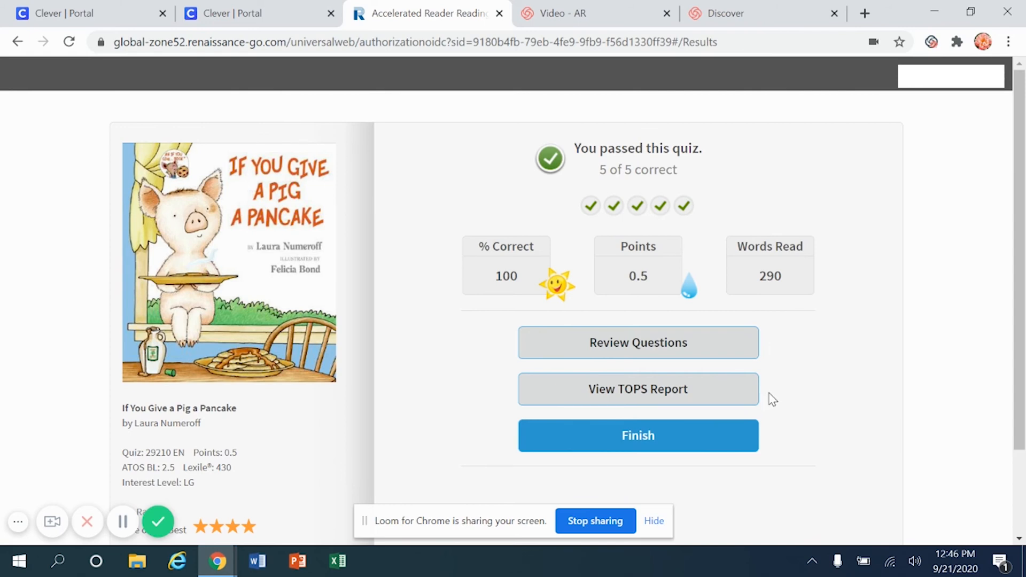
{"action": "mouse_move", "coordinate": [772, 424]}
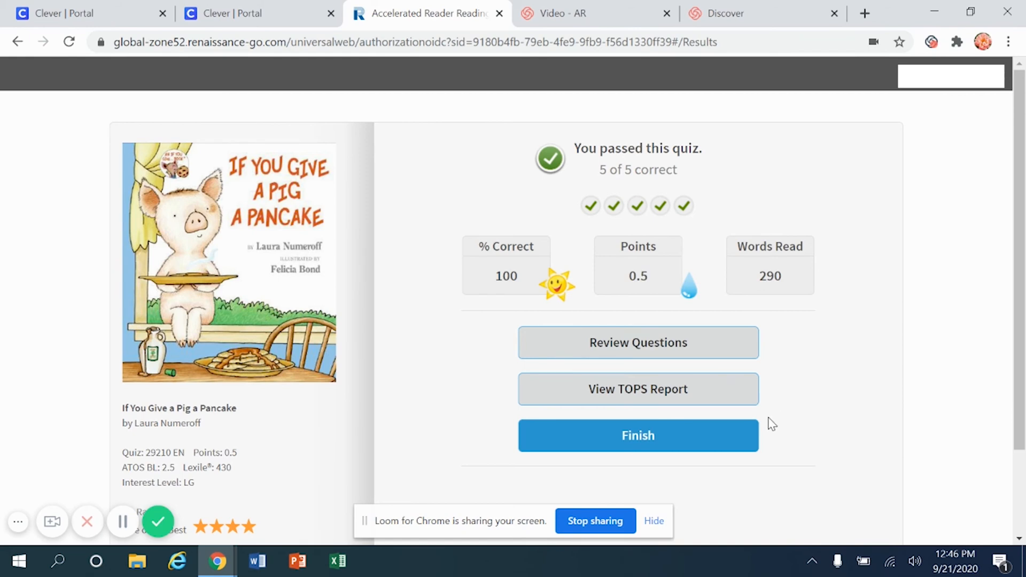
{"action": "mouse_move", "coordinate": [743, 448]}
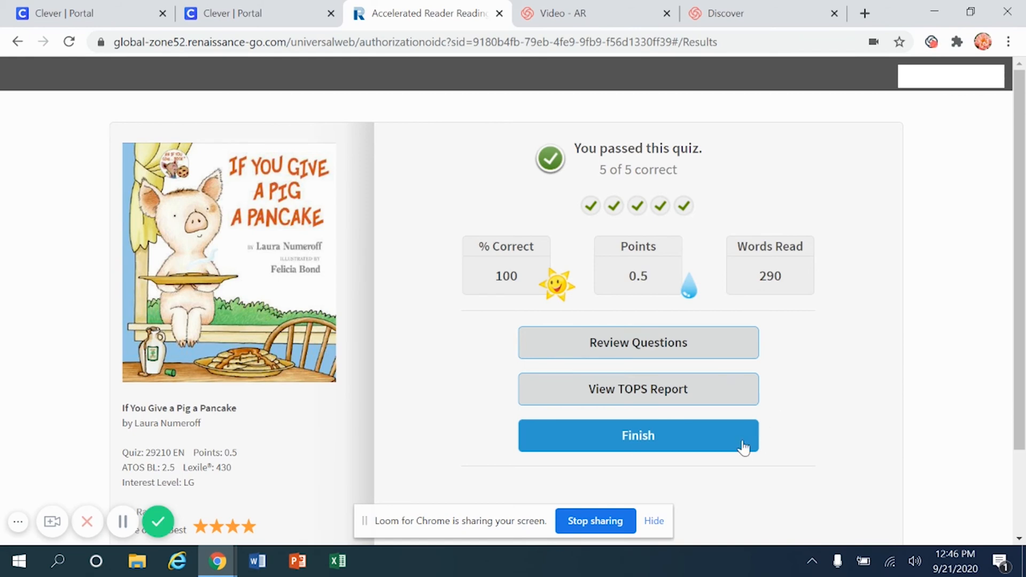
Finish the passed 5-of-5 quiz, landing on the My Progress page.
{"action": "left_click", "coordinate": [637, 435]}
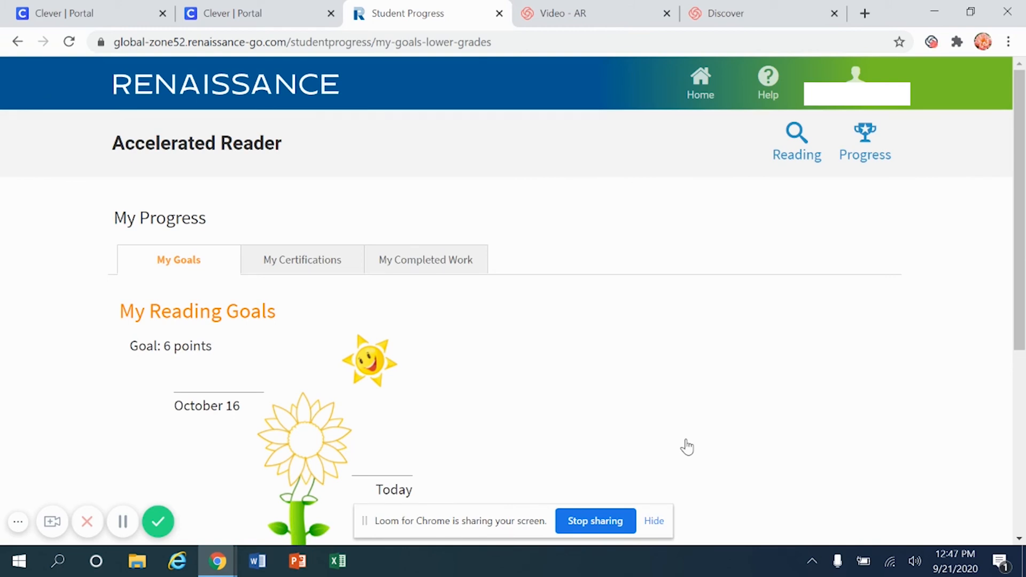
{"action": "mouse_move", "coordinate": [697, 242]}
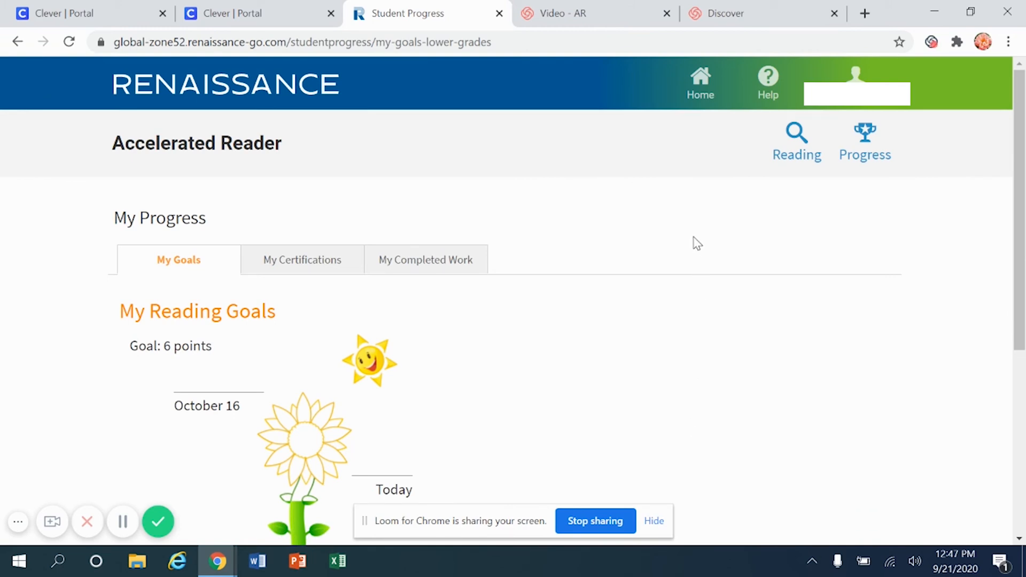
{"action": "mouse_move", "coordinate": [700, 83]}
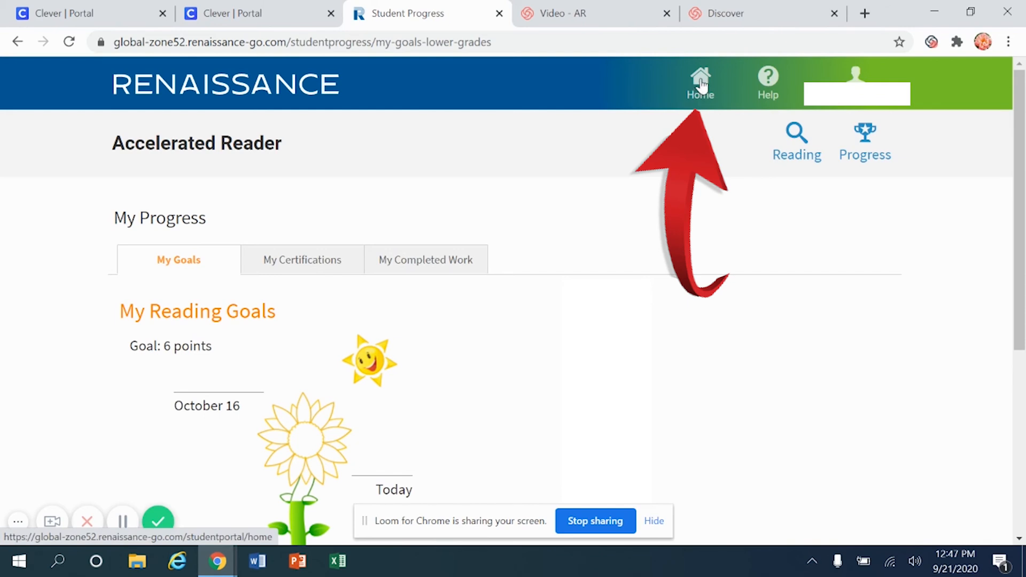
Return to the Renaissance Home page and reopen the Accelerated Reader search.
{"action": "left_click", "coordinate": [699, 82]}
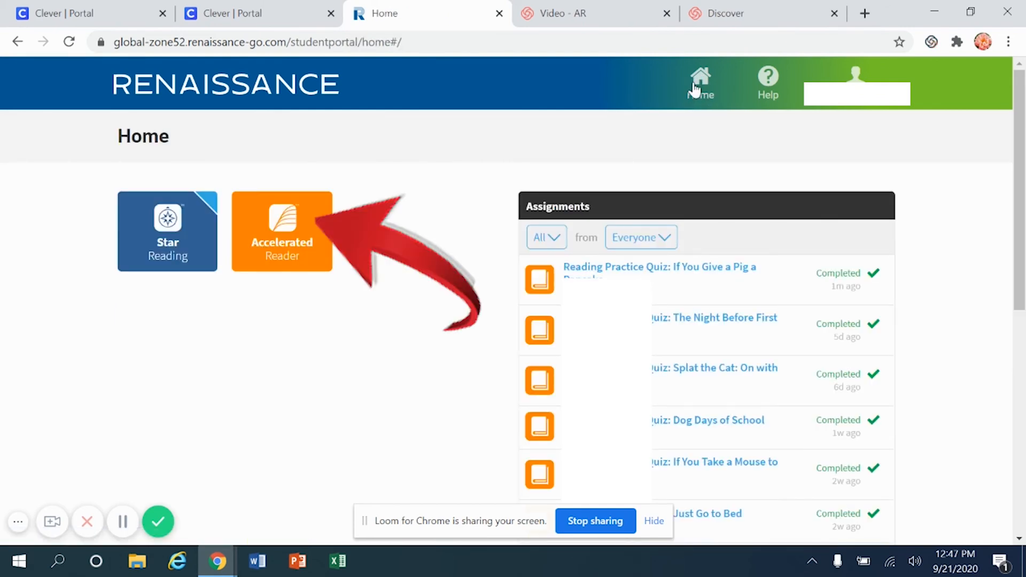
{"action": "left_click", "coordinate": [281, 231]}
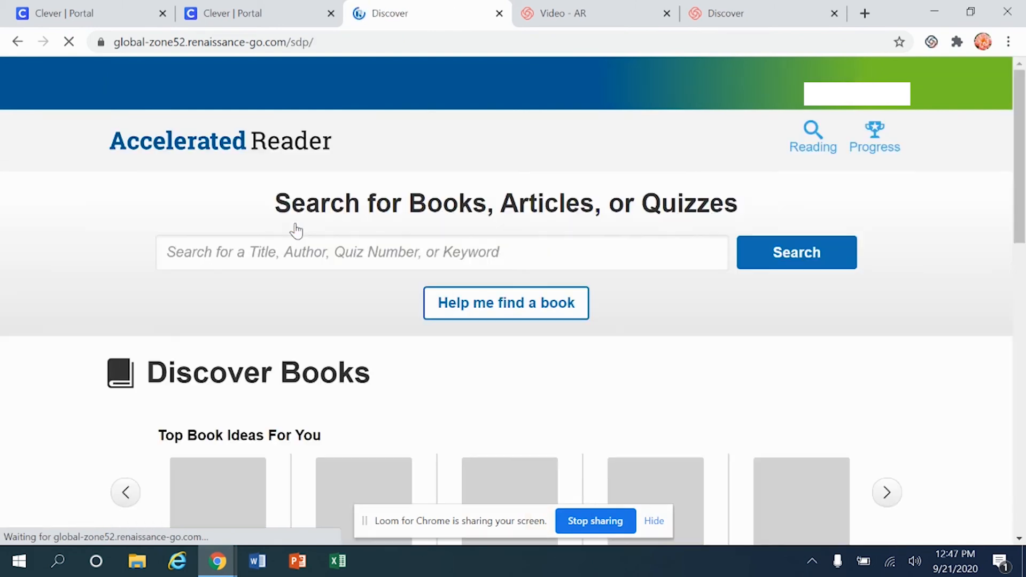